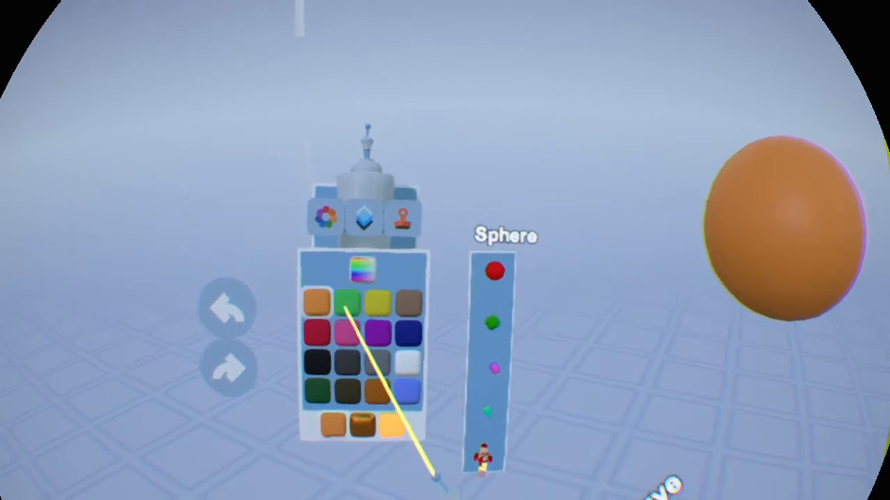
Switch the paint colors from preset swatches to the full-spectrum gradient picker.
click(360, 273)
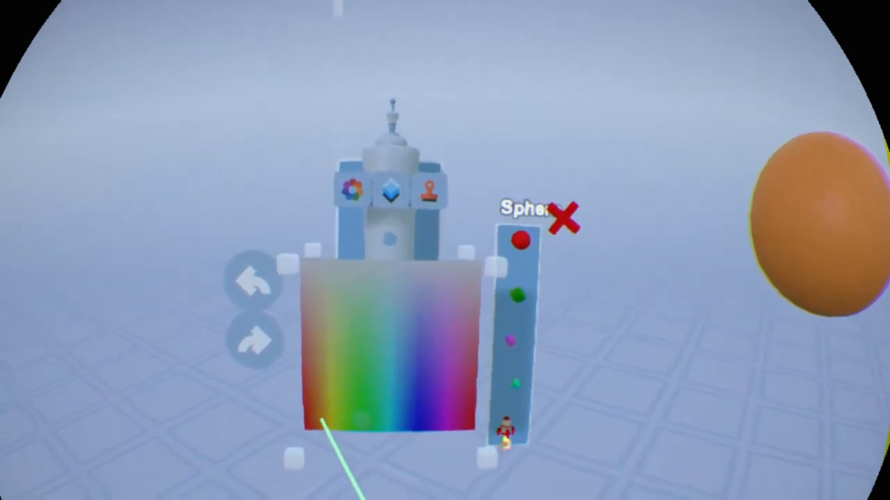